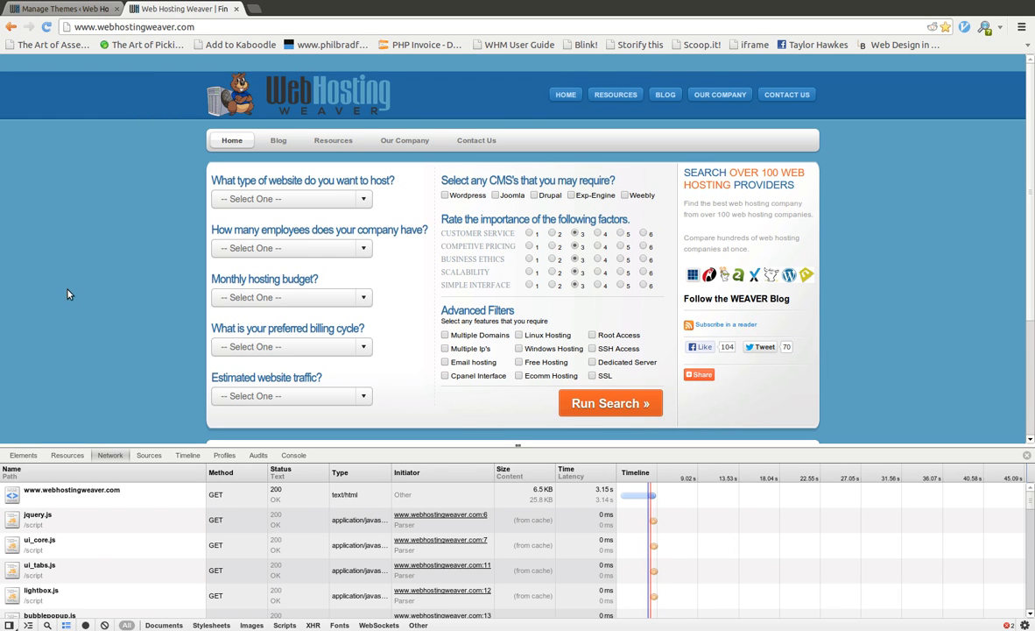
mouse_move(152, 203)
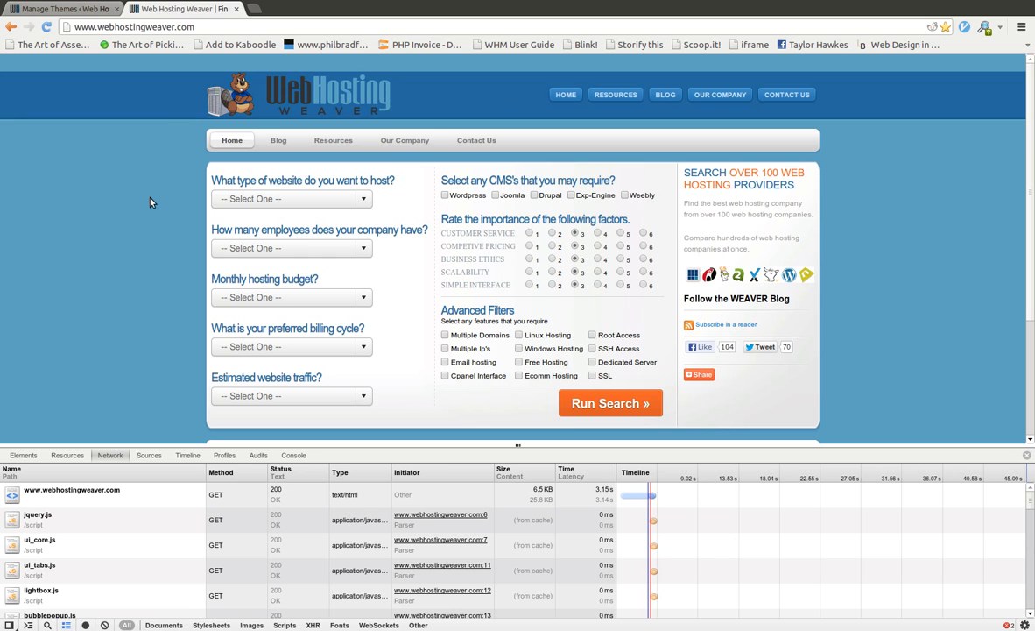
mouse_move(137, 200)
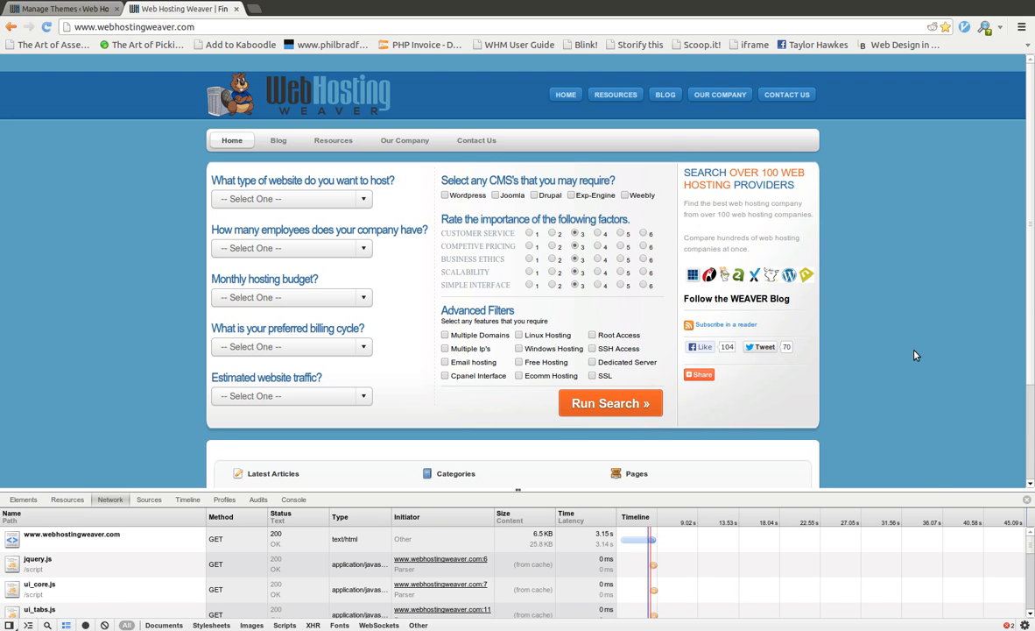
mouse_move(932, 490)
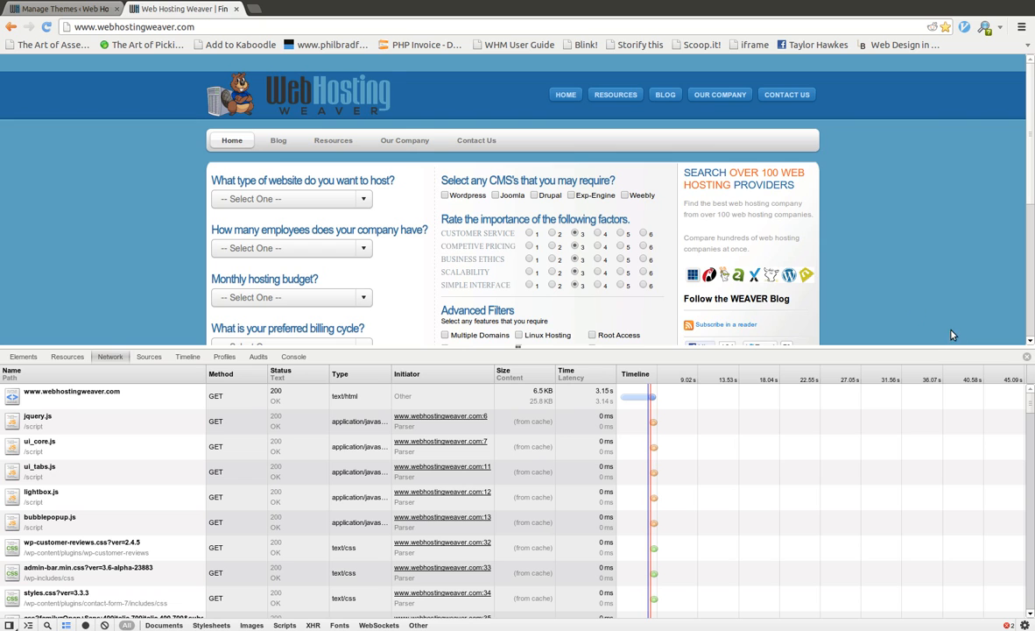
mouse_move(890, 256)
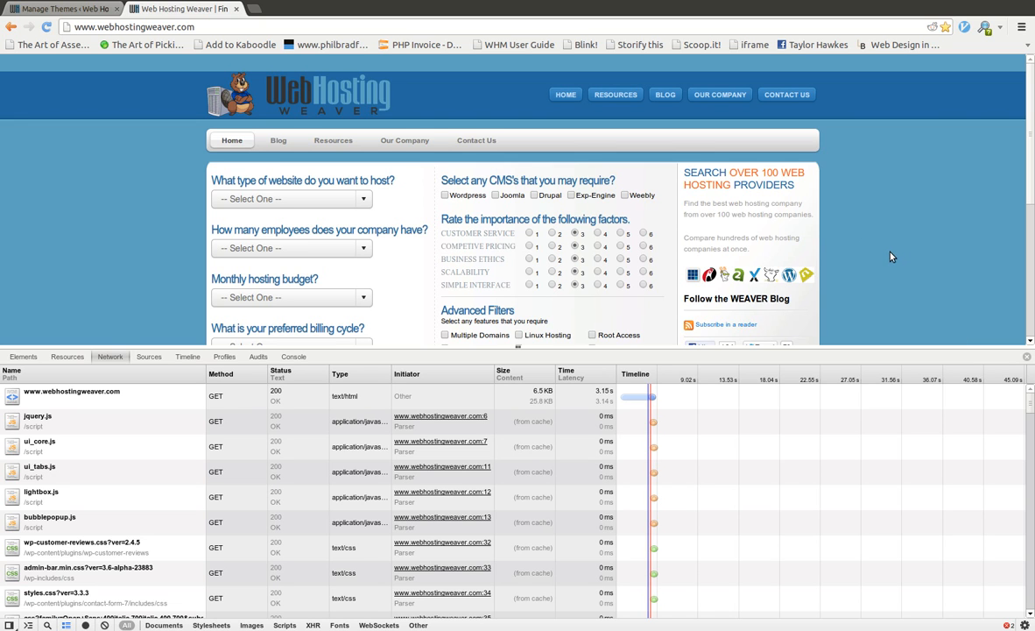
mouse_move(967, 213)
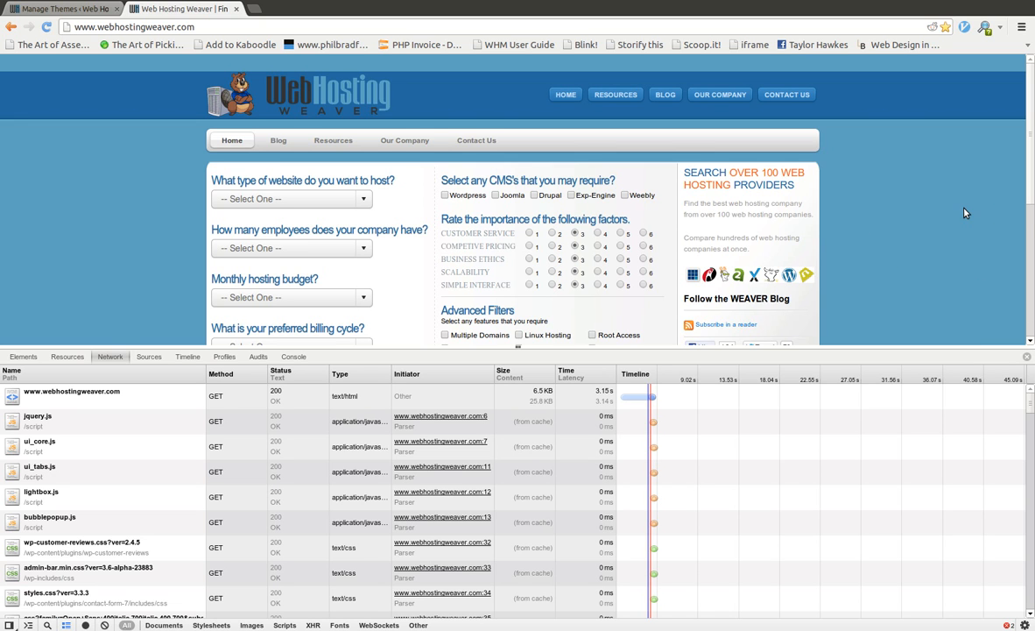
mouse_move(858, 217)
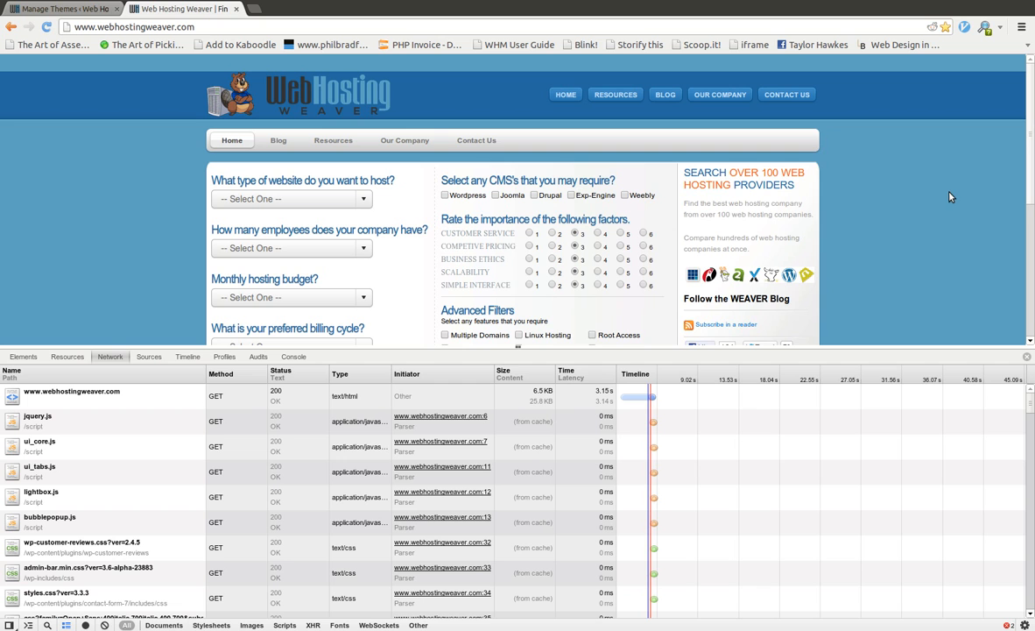
mouse_move(928, 345)
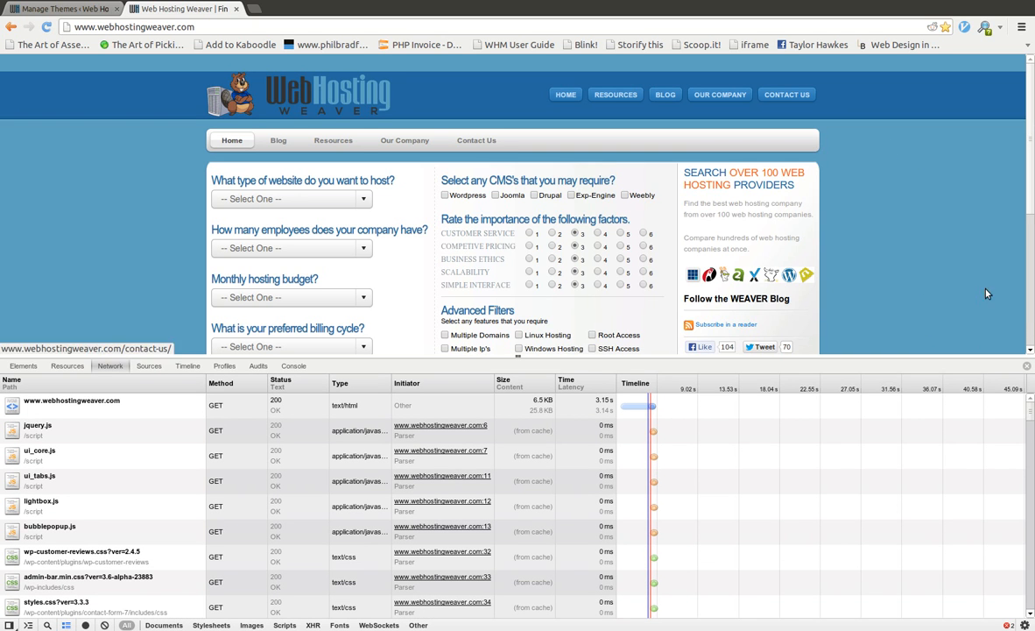
mouse_move(937, 198)
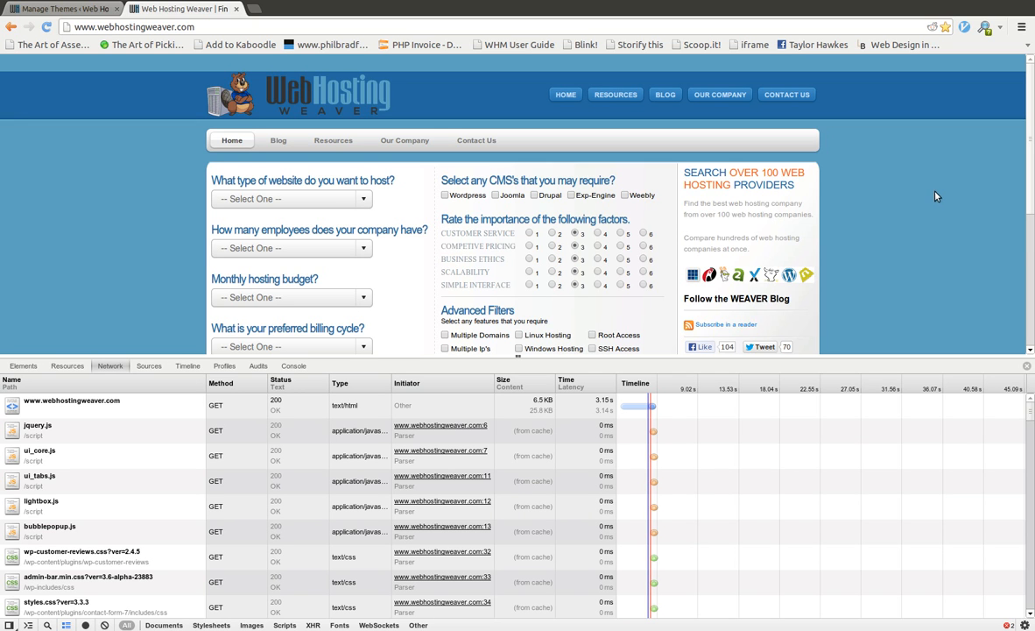
mouse_move(950, 219)
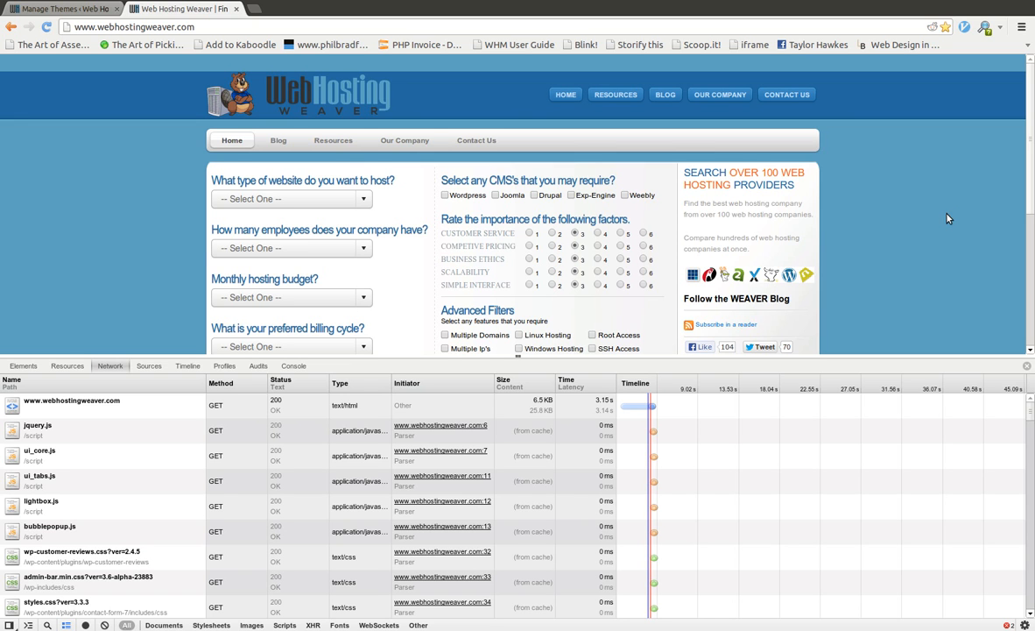
mouse_move(946, 217)
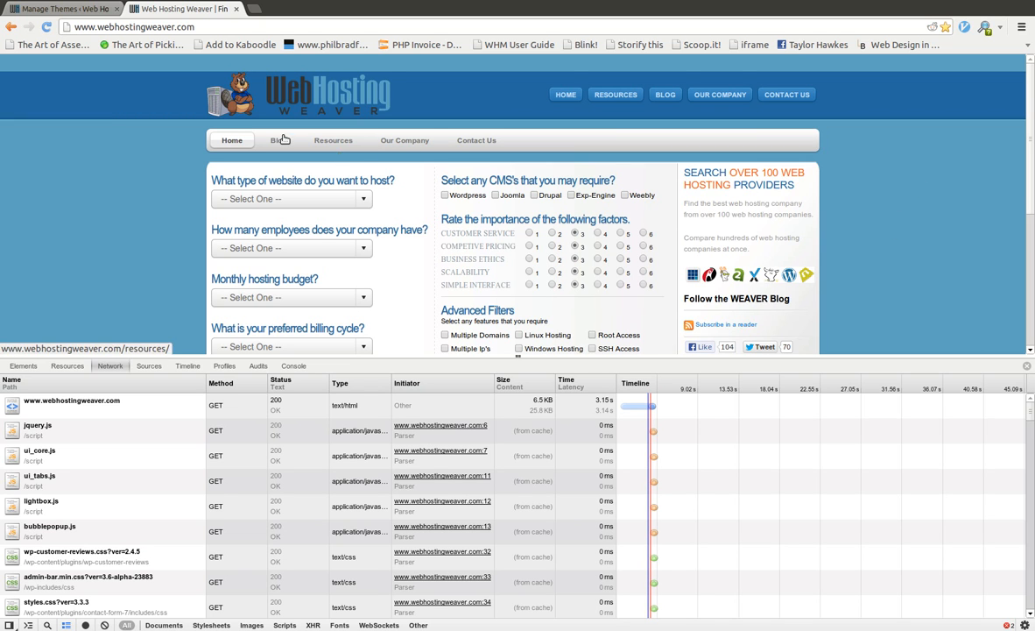
mouse_move(102, 196)
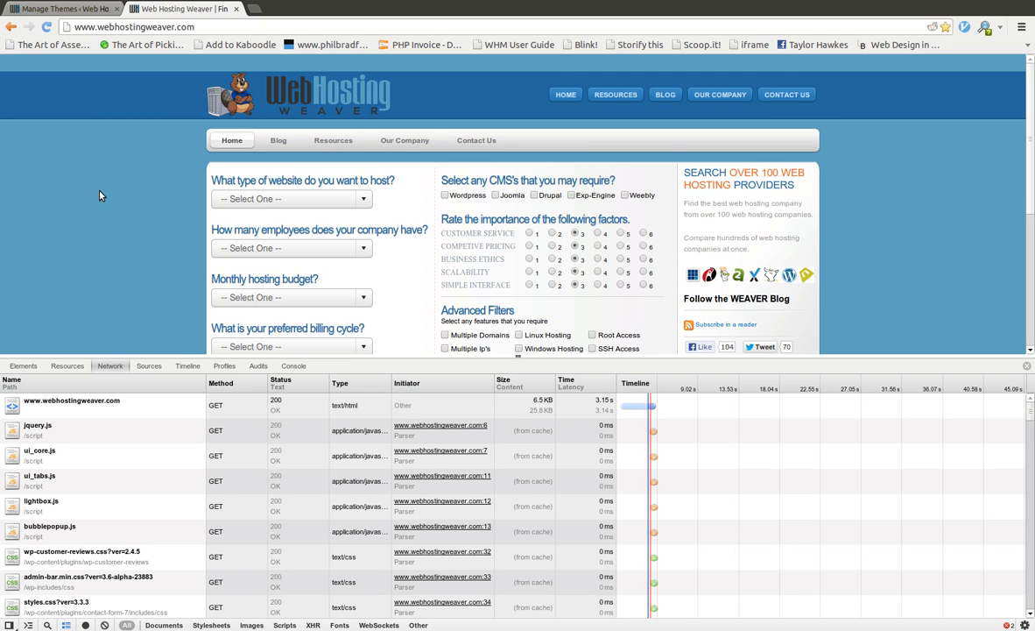
mouse_move(284, 354)
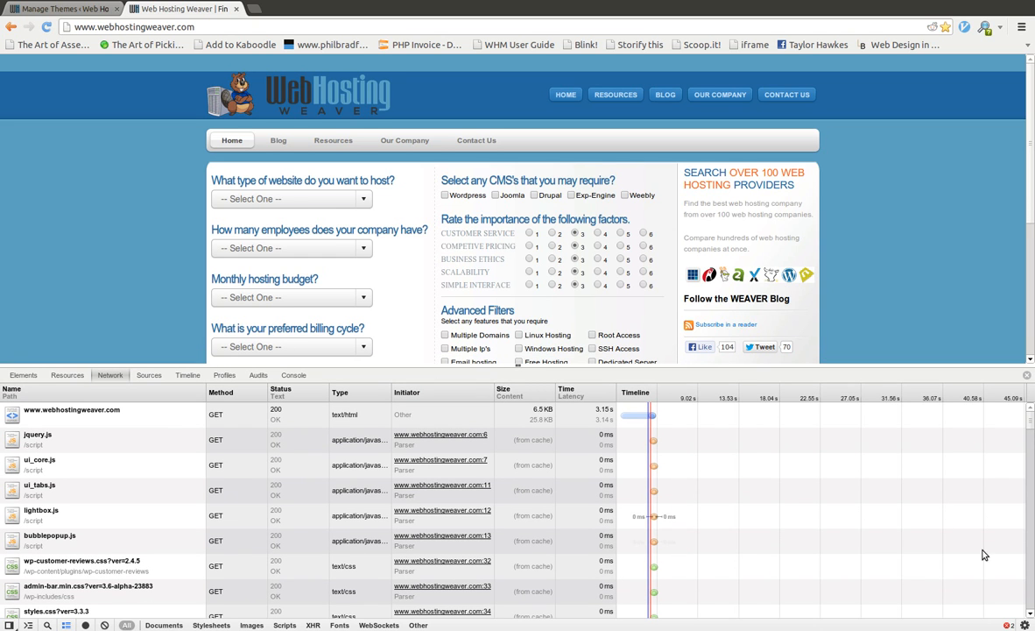
Reload the Web Hosting Weaver homepage with the Network panel open to capture fresh timings
click(278, 140)
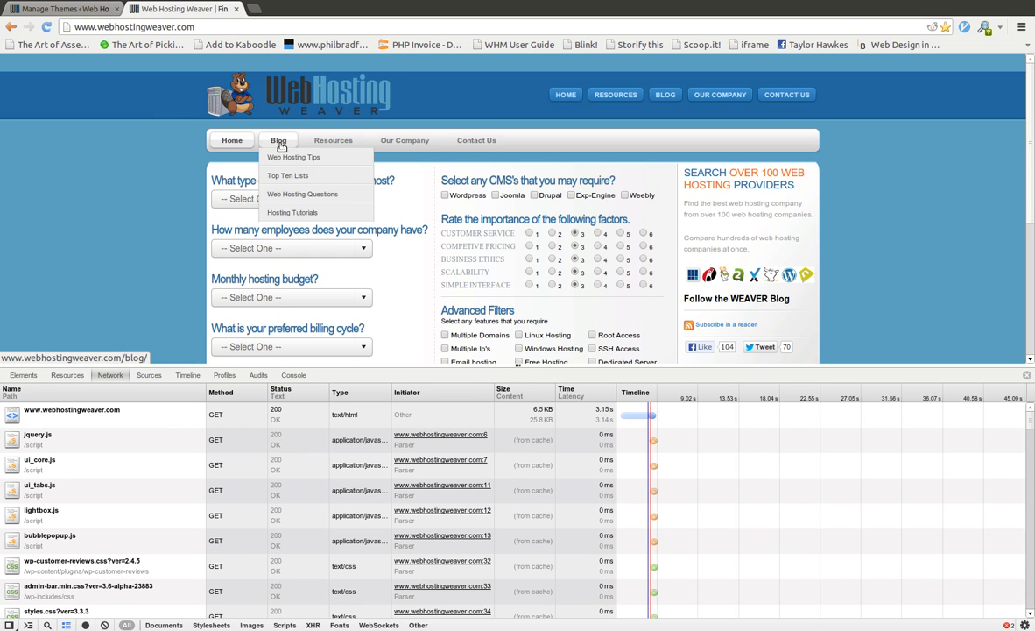
mouse_move(231, 140)
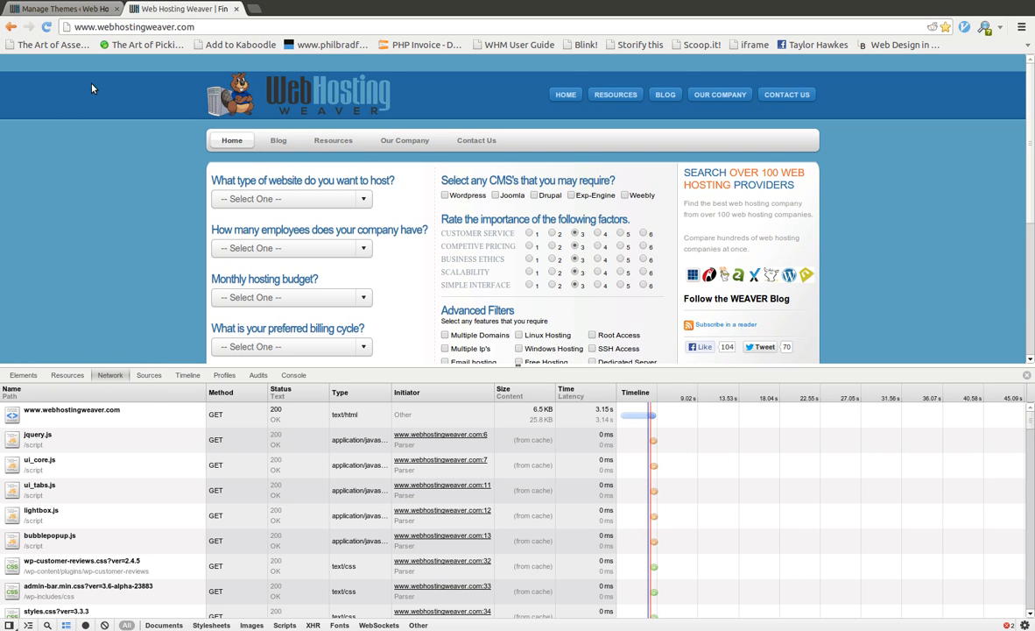
mouse_move(81, 217)
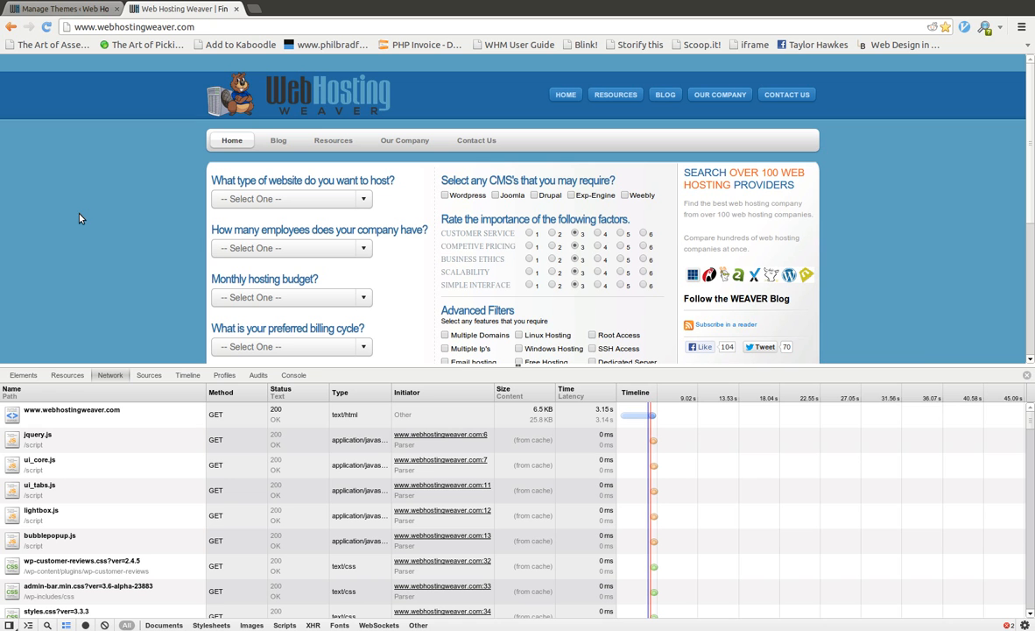
click(49, 27)
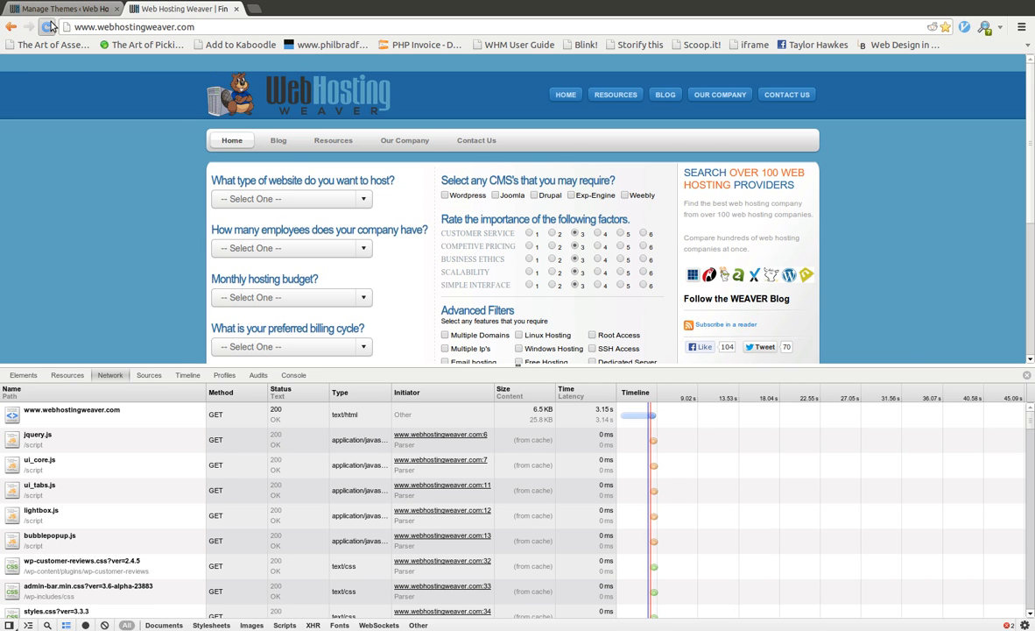
click(47, 26)
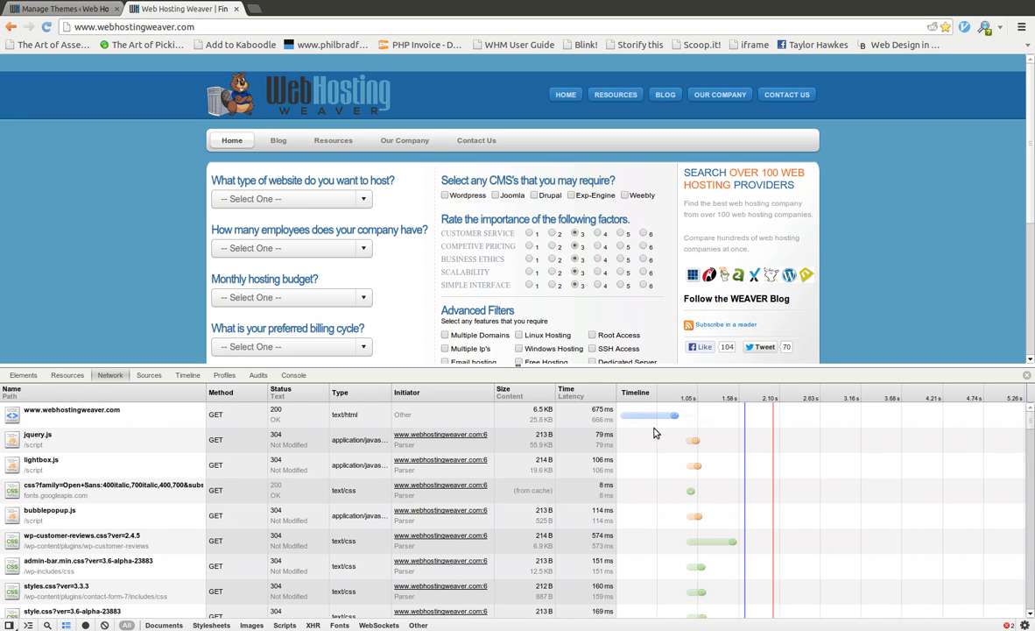
mouse_move(659, 415)
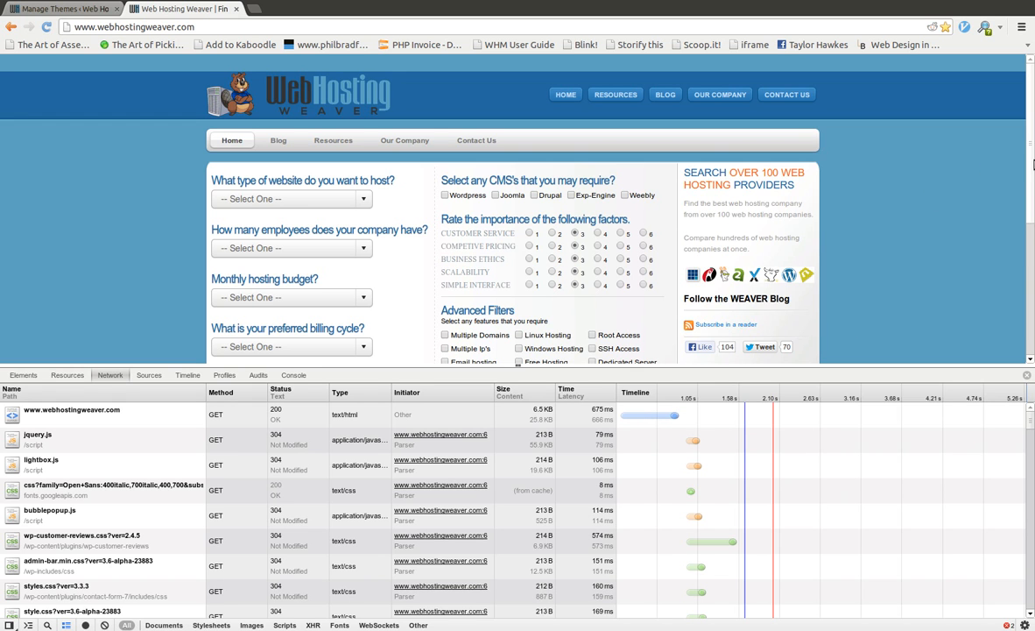
mouse_move(119, 242)
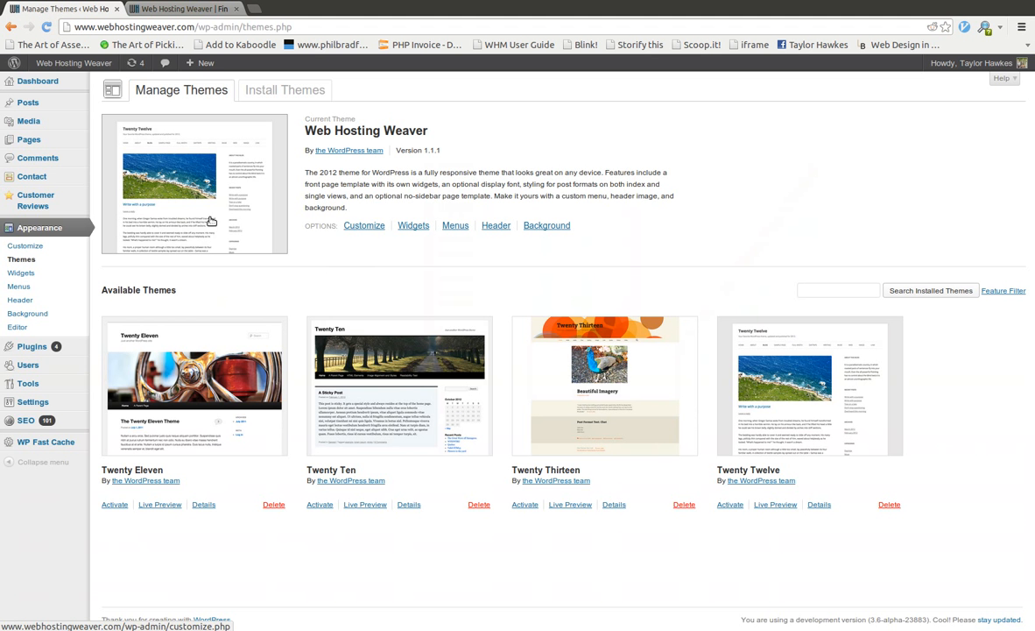
Delete all cached pages in WP Fast Cache, then open Batch Image Rotator in the page editor
click(45, 442)
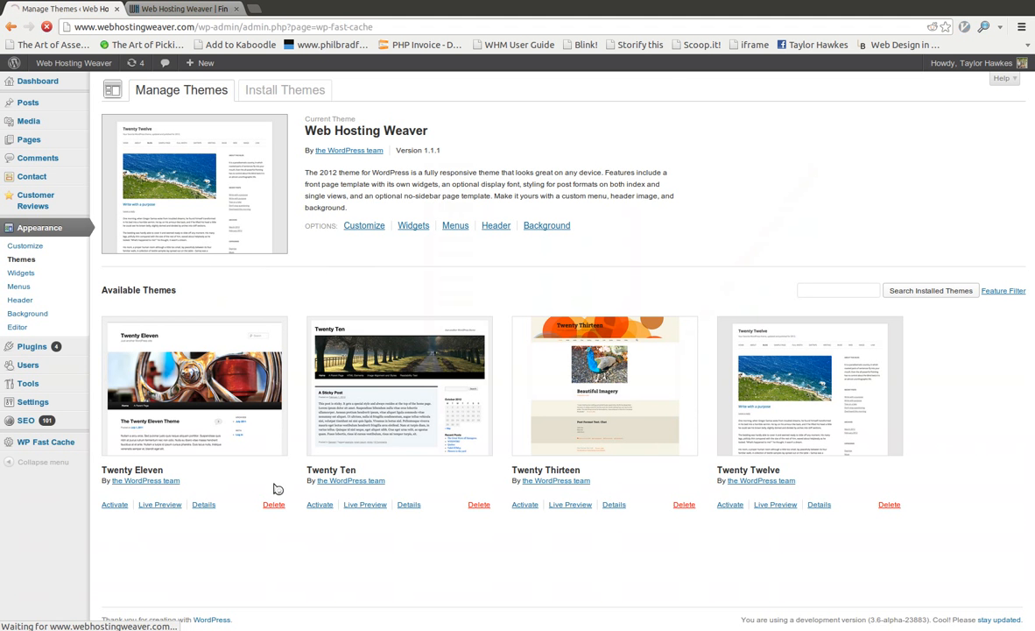
click(45, 442)
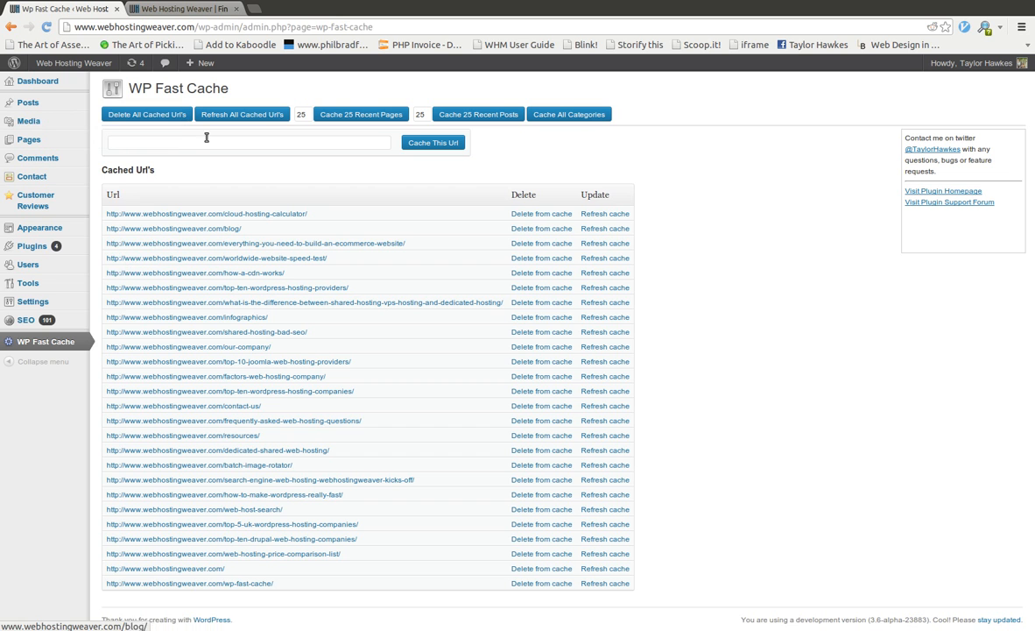
click(147, 114)
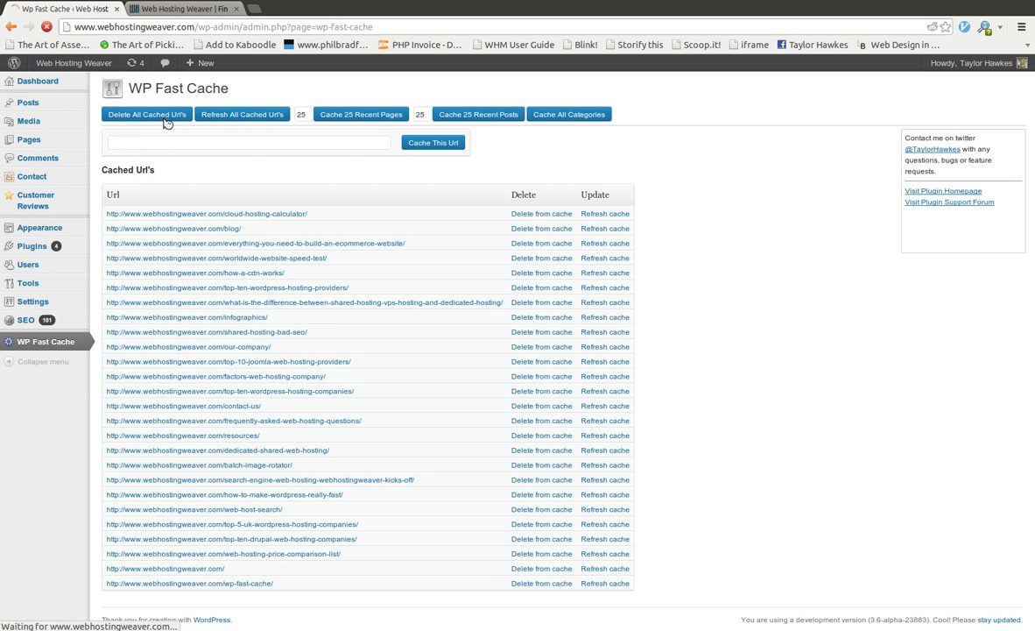
click(32, 148)
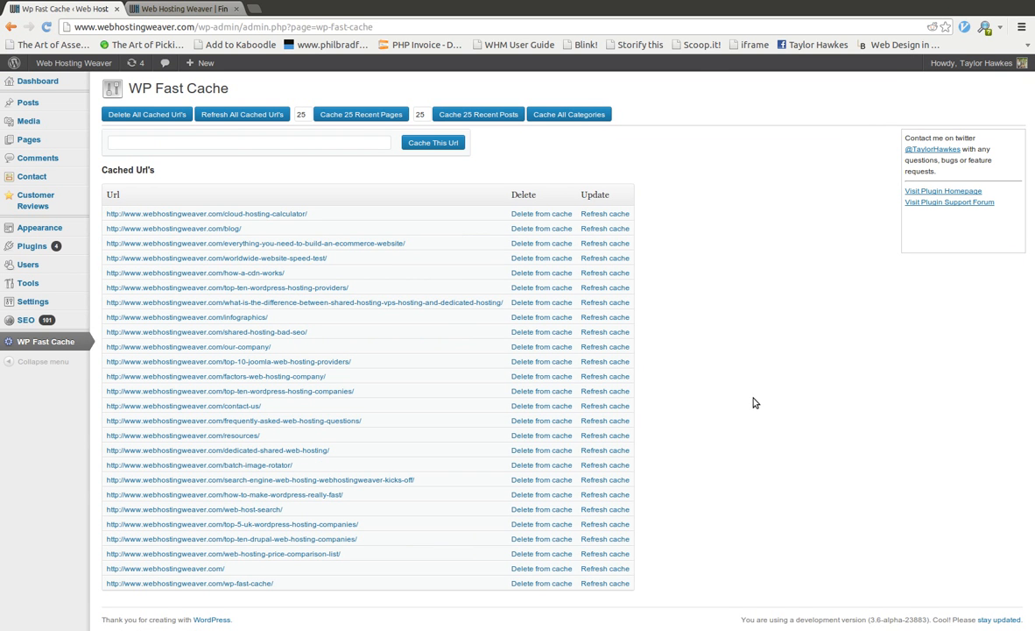
mouse_move(757, 394)
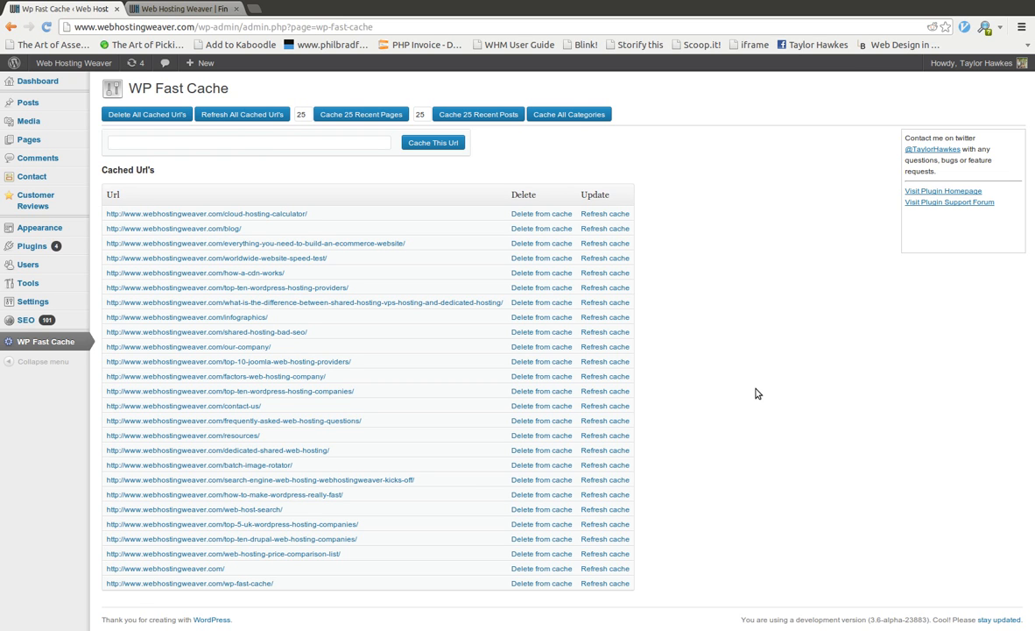
mouse_move(771, 359)
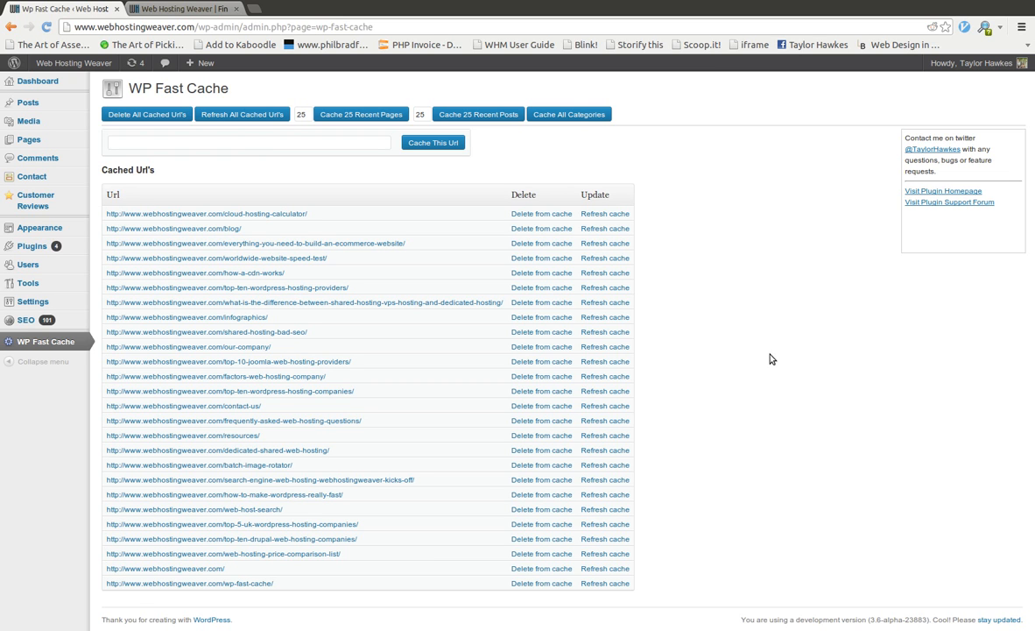
mouse_move(822, 354)
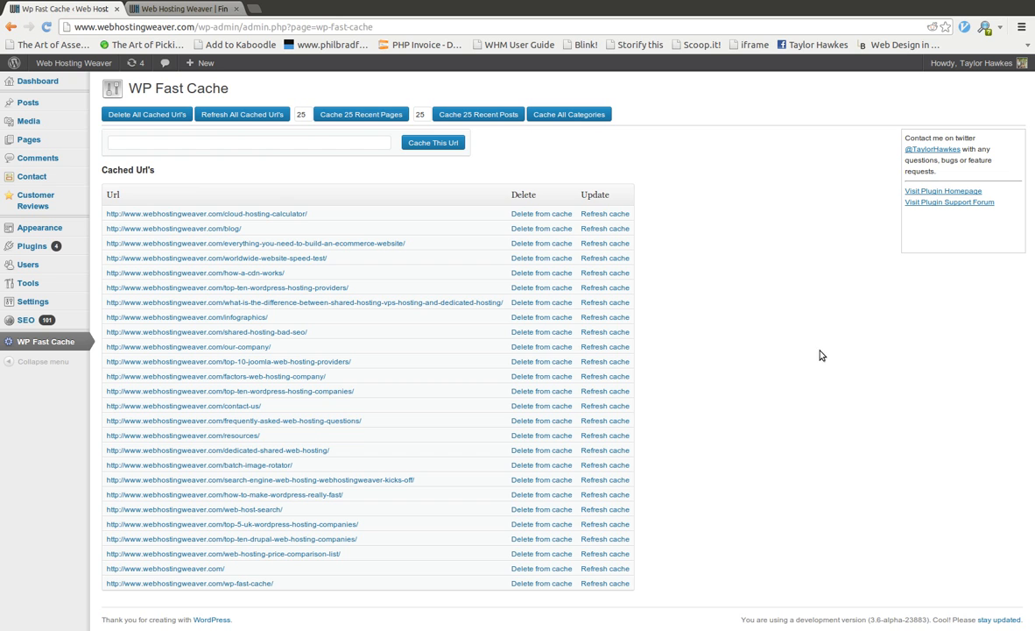
mouse_move(32, 245)
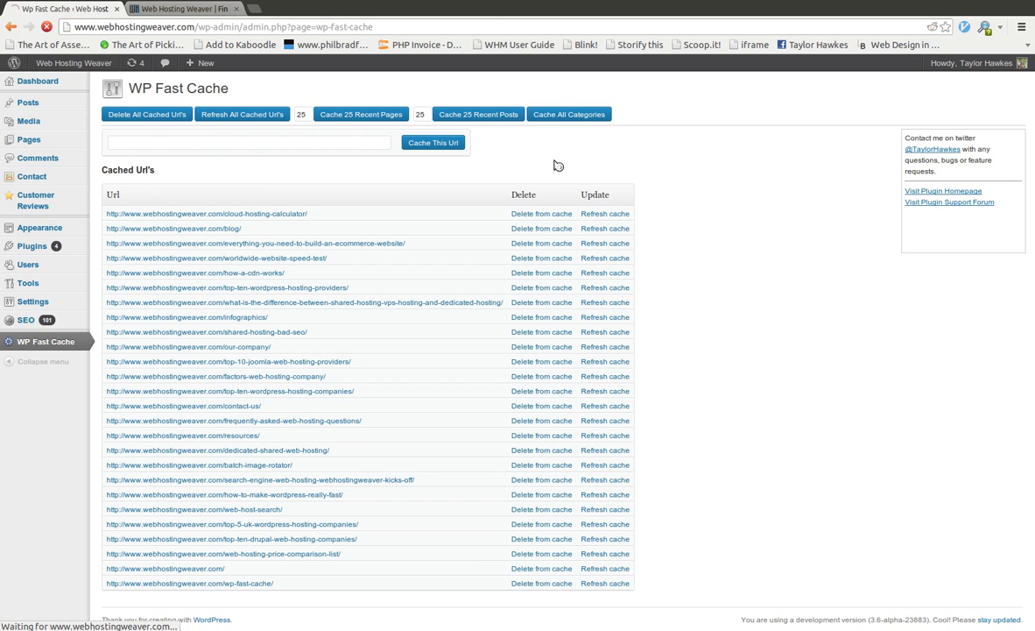
click(28, 140)
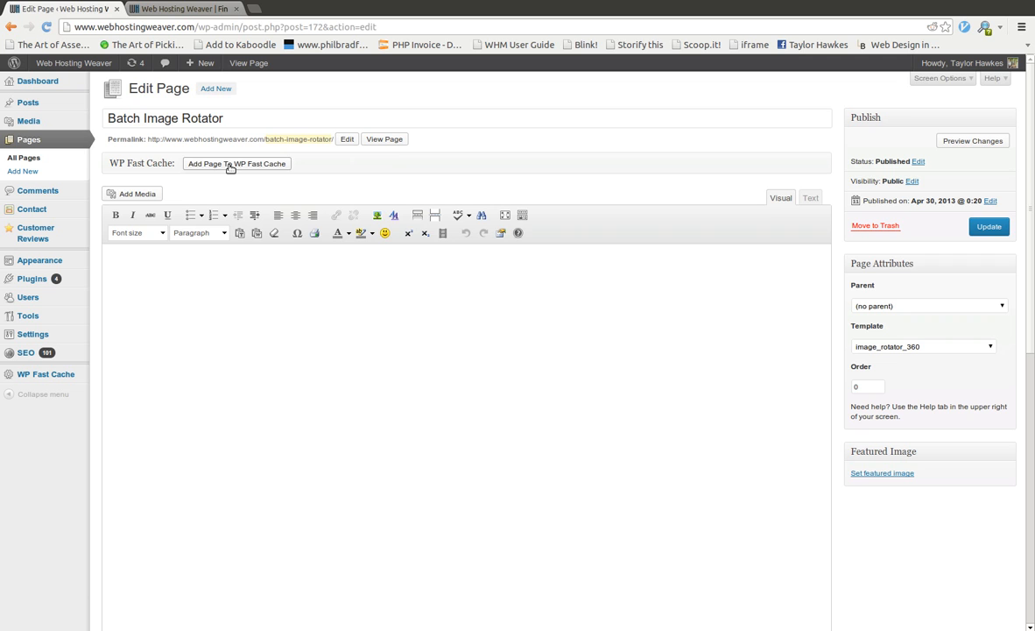
Add the Batch Image Rotator page to WP Fast Cache and return to the Pages list
click(236, 163)
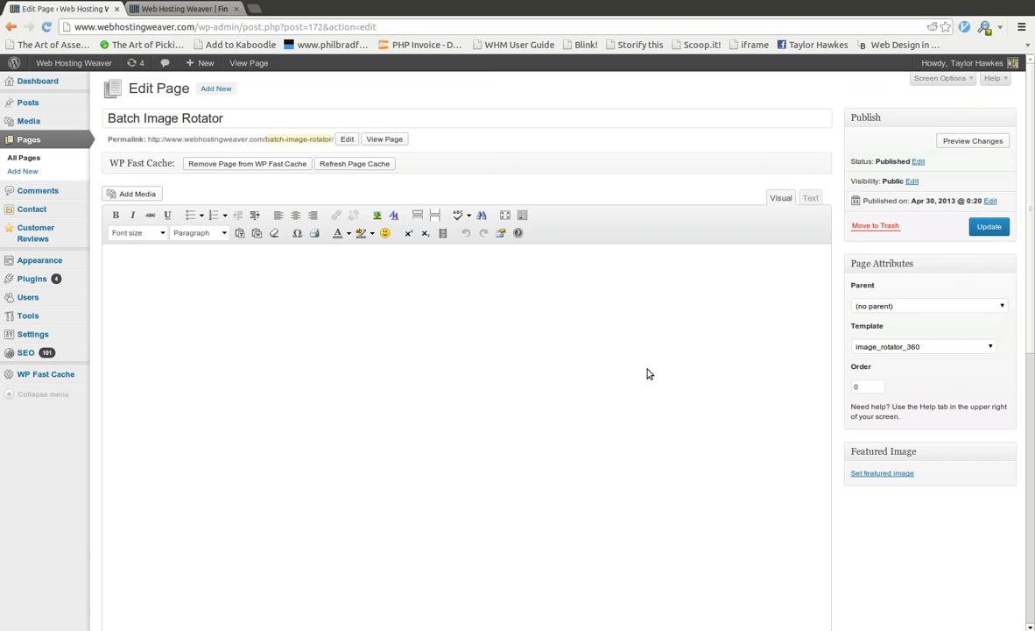
mouse_move(347, 229)
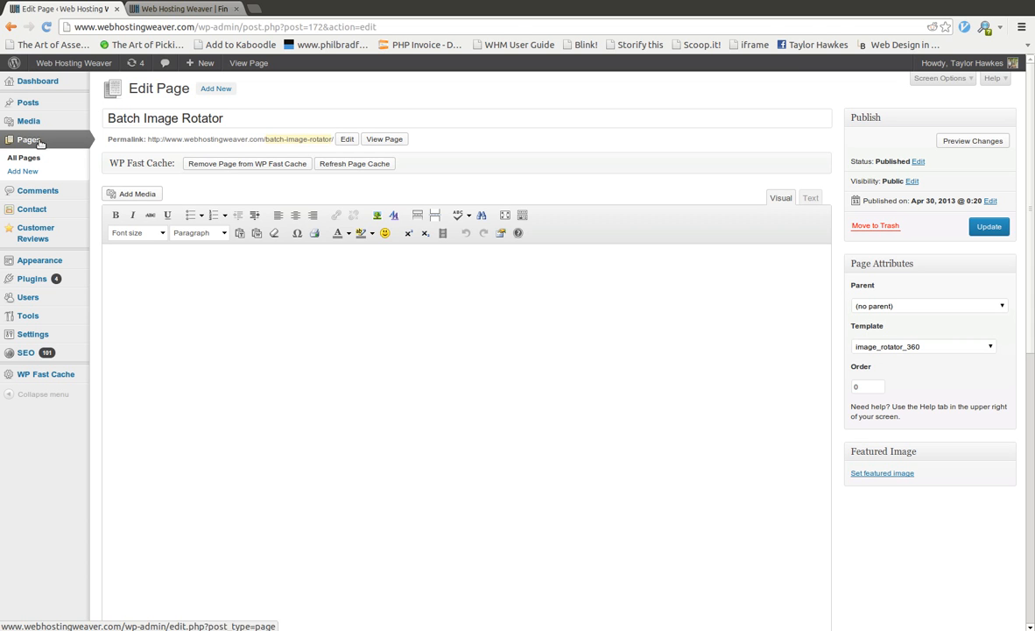
click(46, 375)
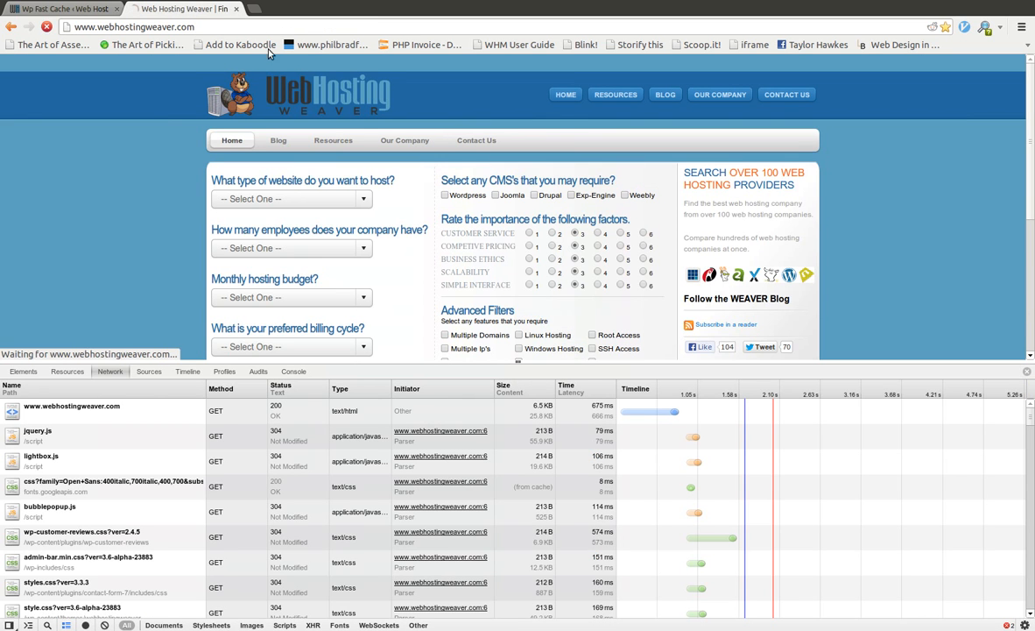
Cache the Resources page URL in WP Fast Cache, then delete all cached URLs
click(333, 141)
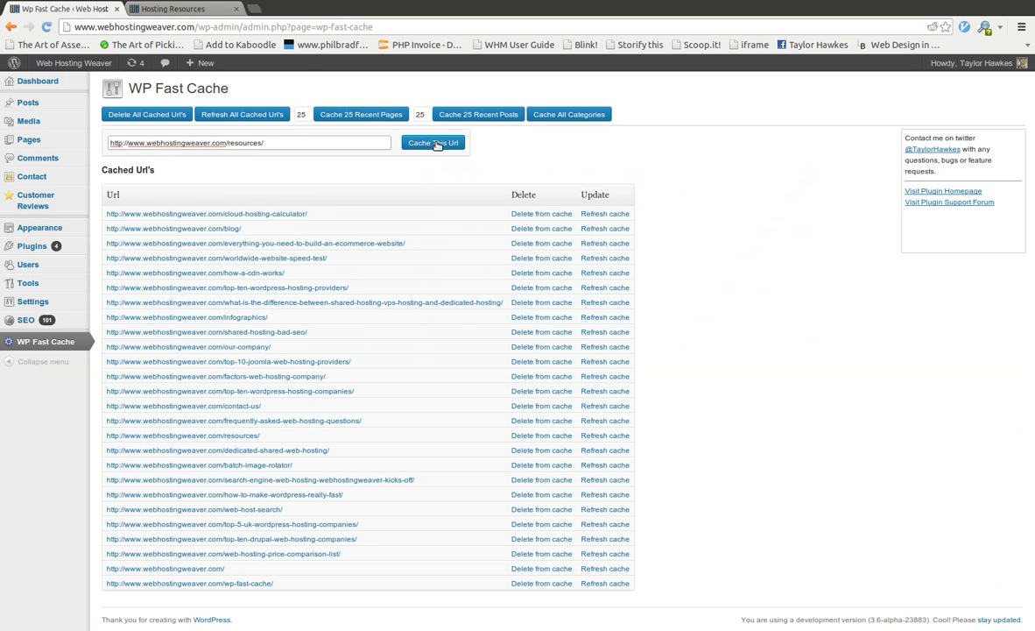
click(433, 142)
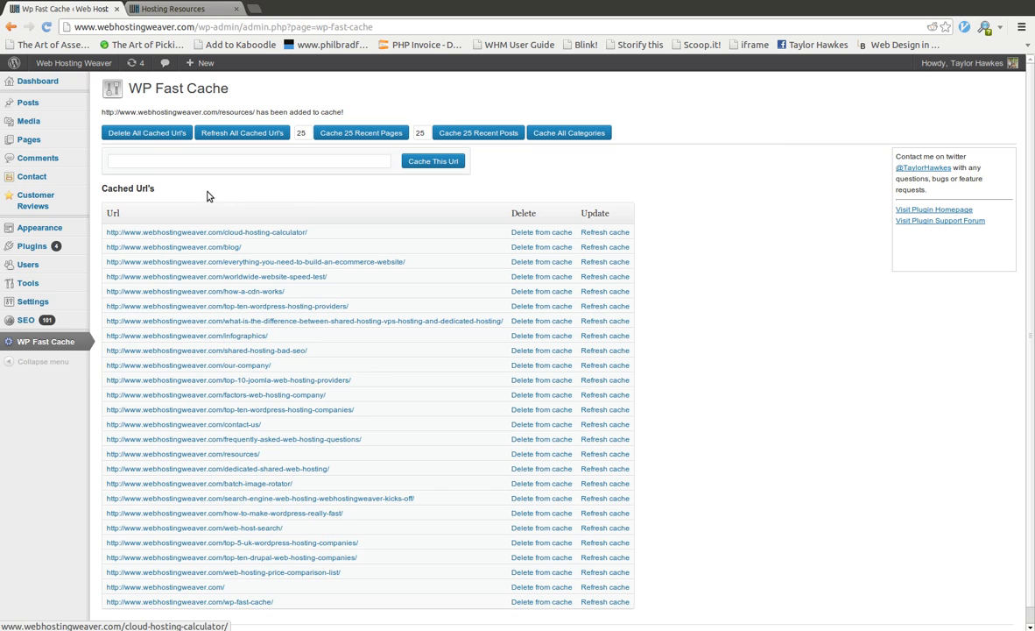
click(147, 133)
text(10)
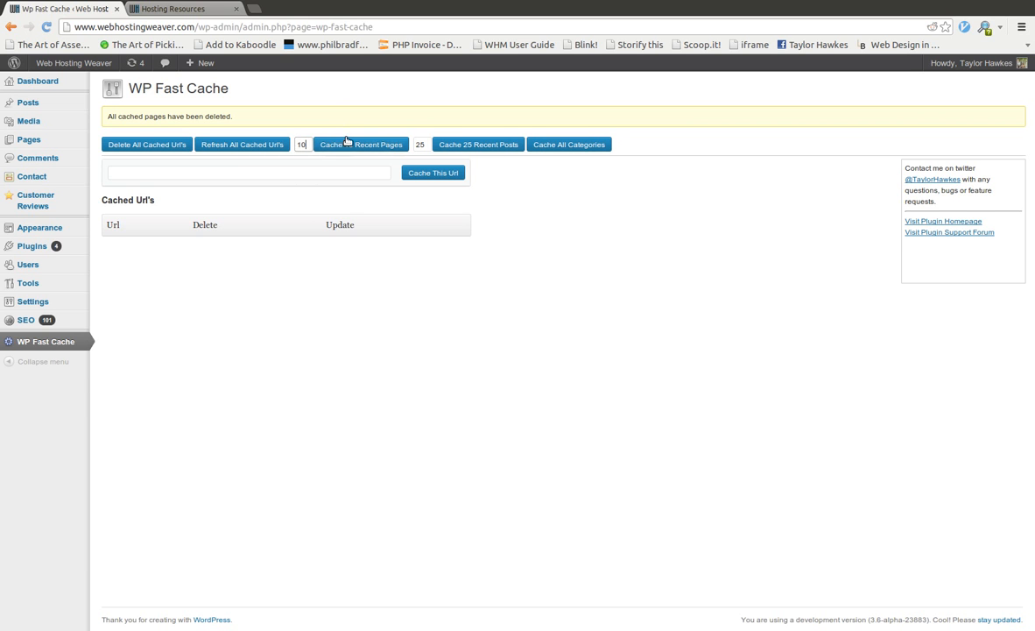
Cache the 10 most recent pages and refresh all cached URLs
click(361, 144)
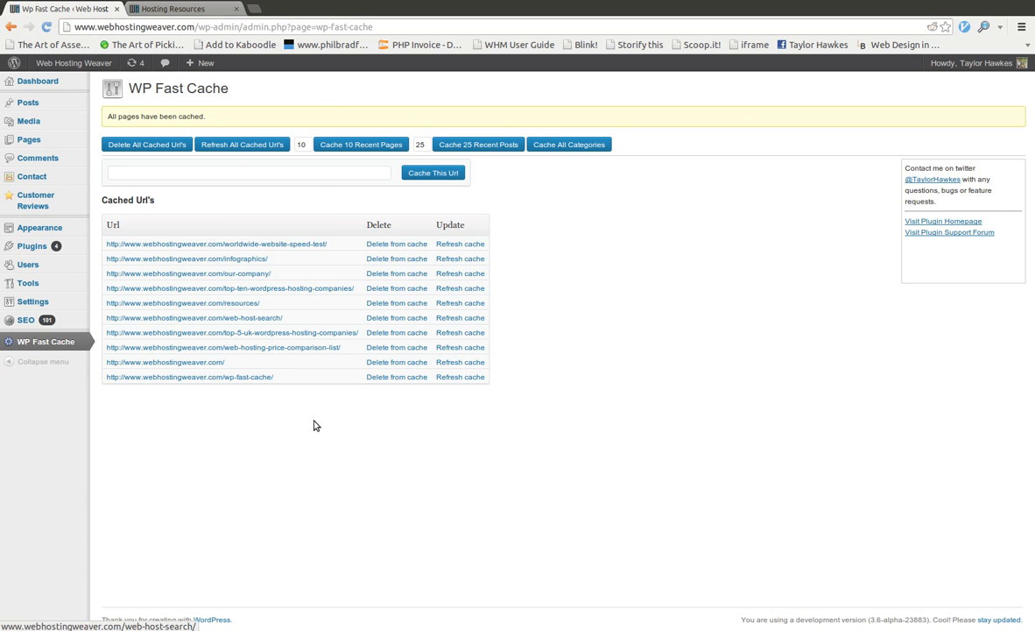
mouse_move(576, 396)
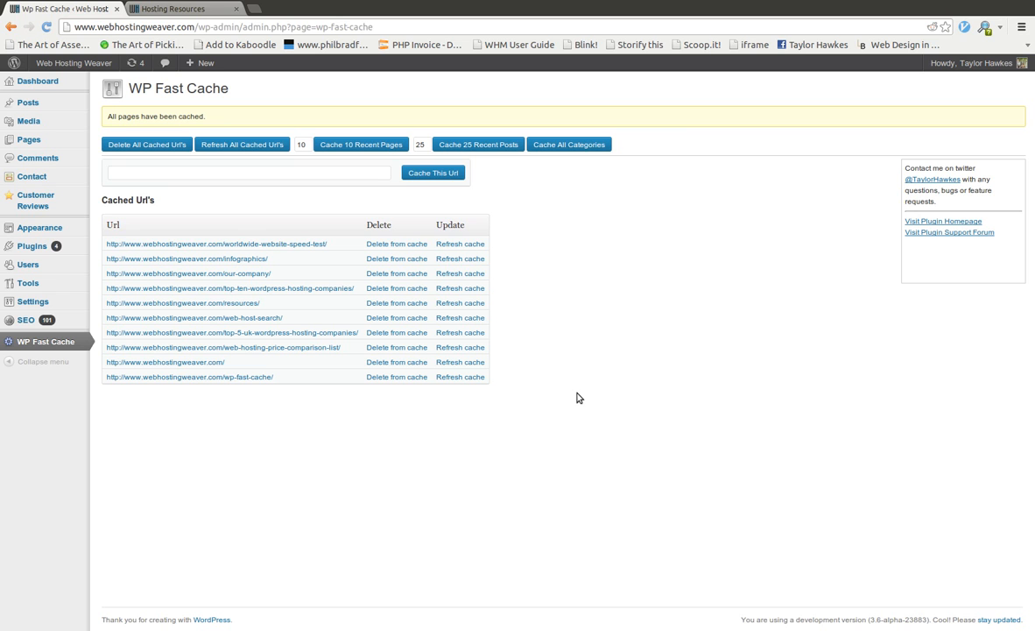
mouse_move(182, 301)
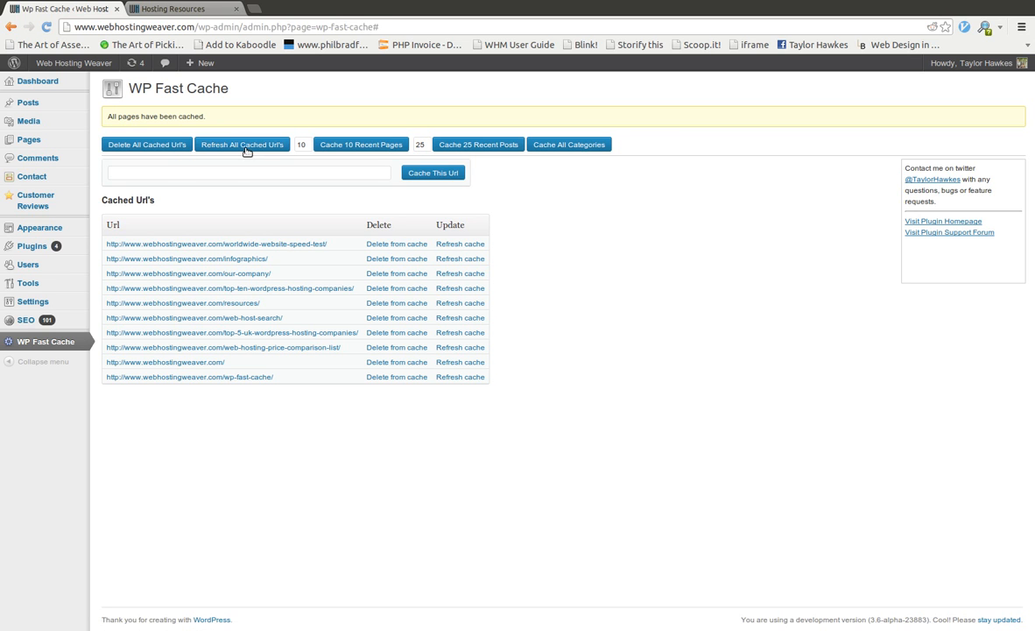
click(241, 144)
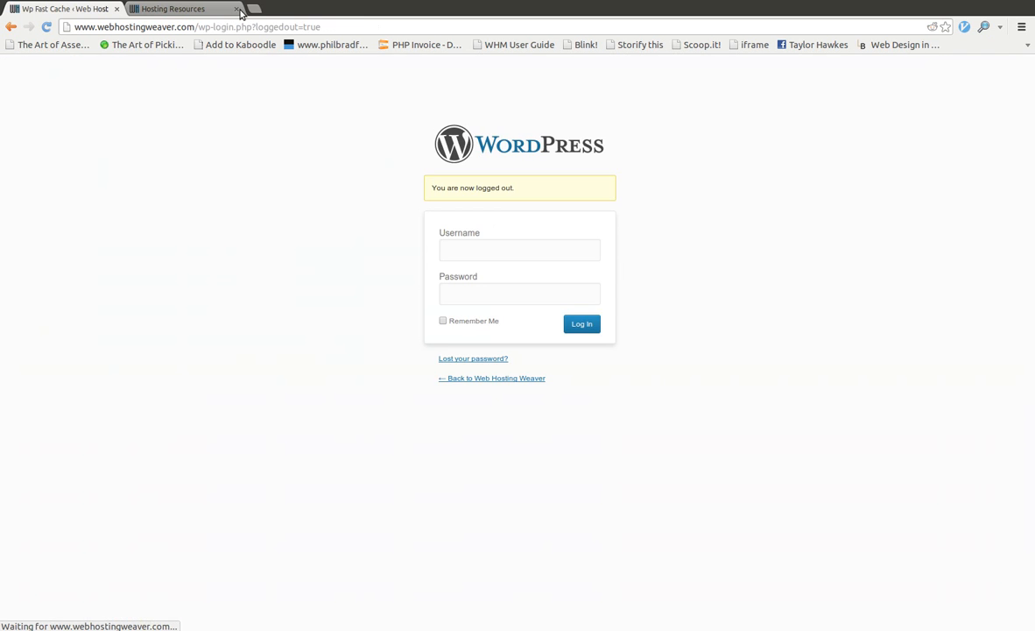
While logged out, load Resources, Our Company and the homepage and review their network timings
click(175, 8)
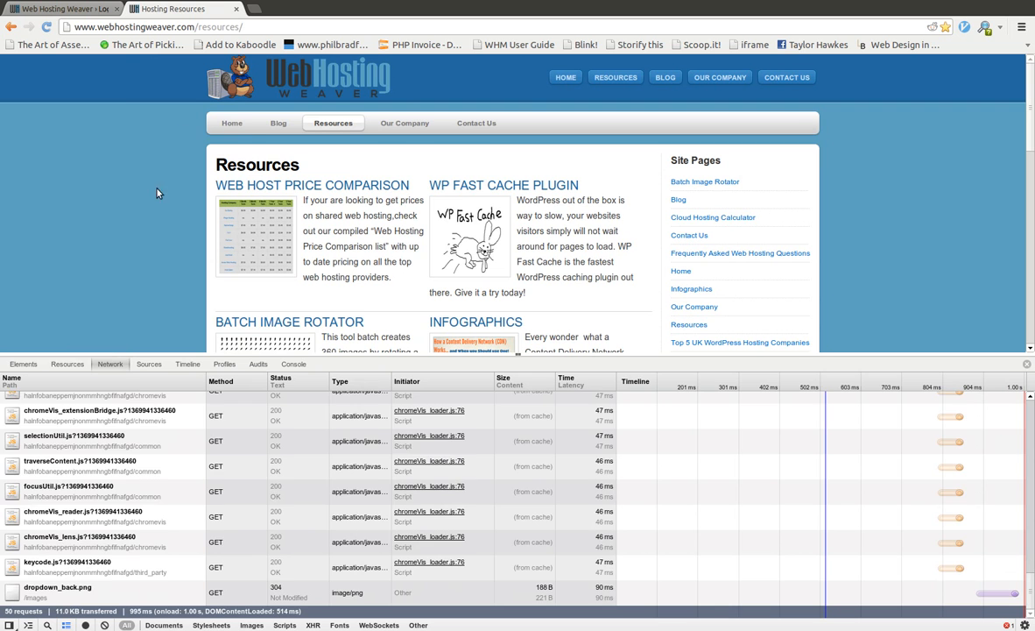
click(278, 122)
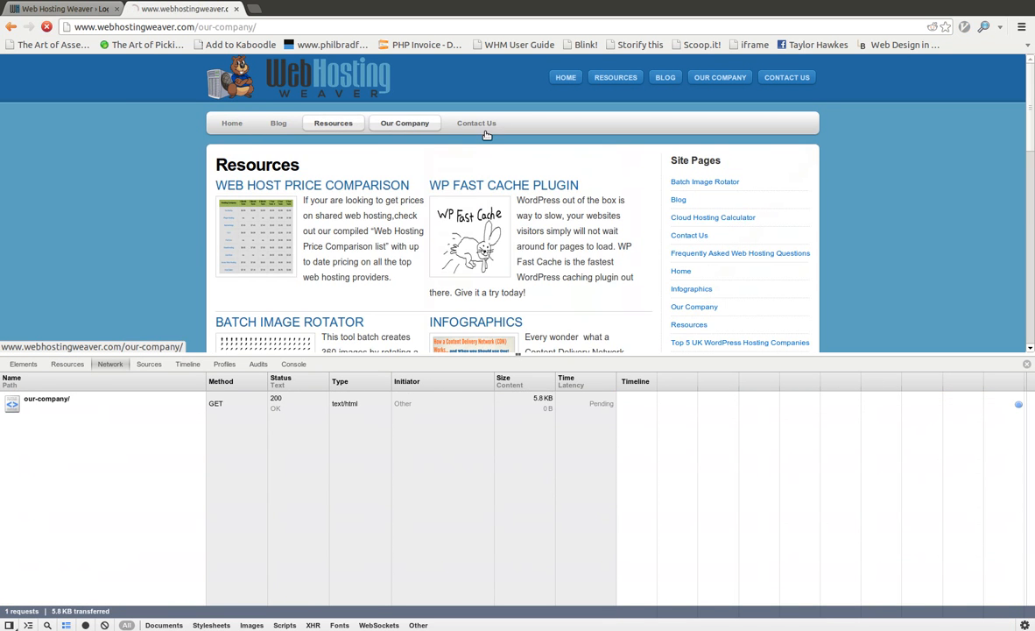
click(405, 123)
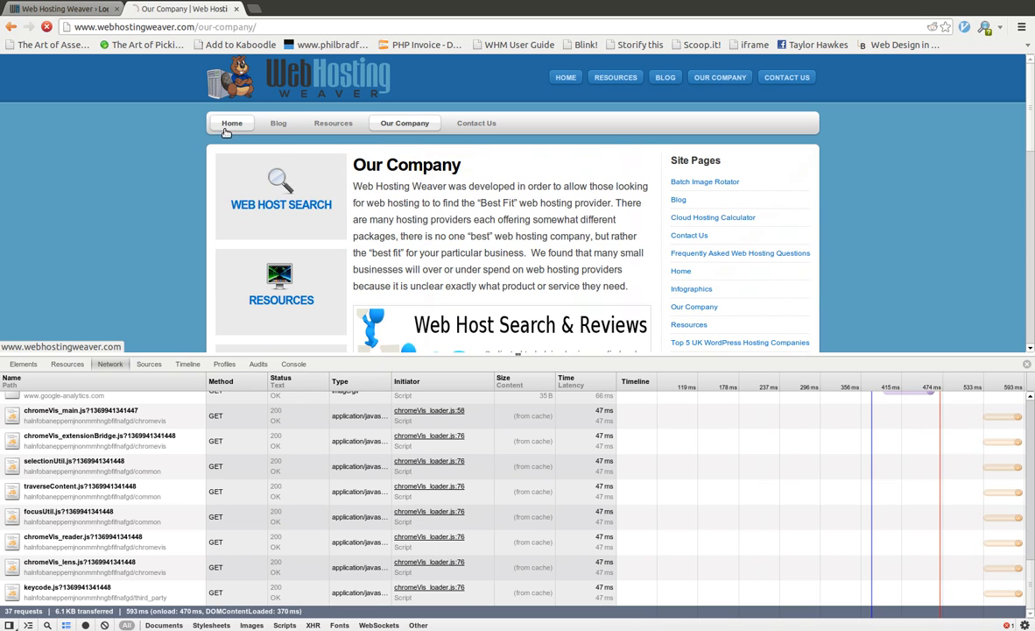
click(232, 123)
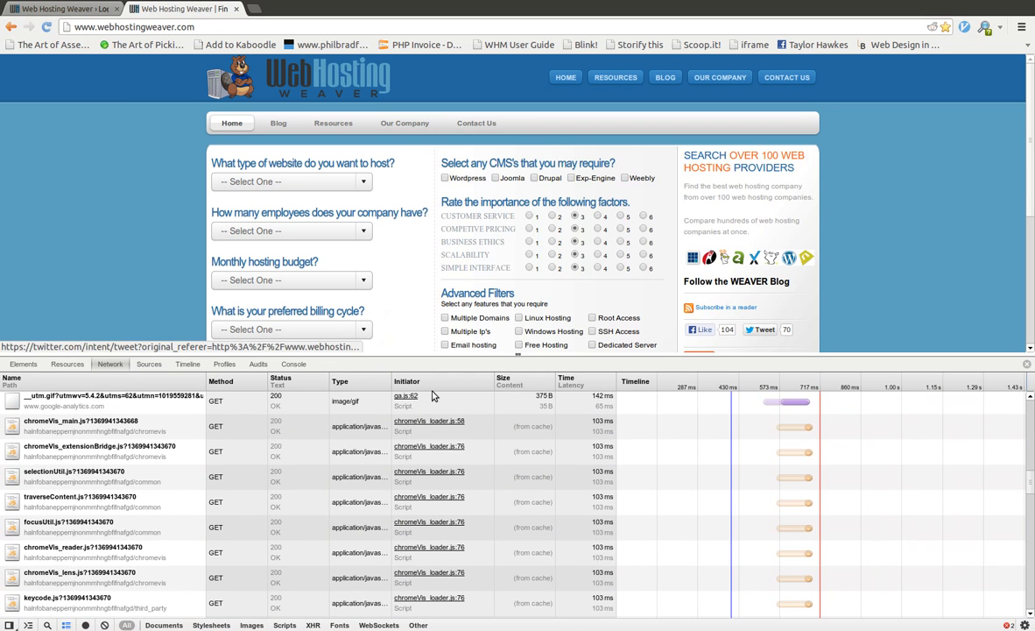
scroll(down, 3)
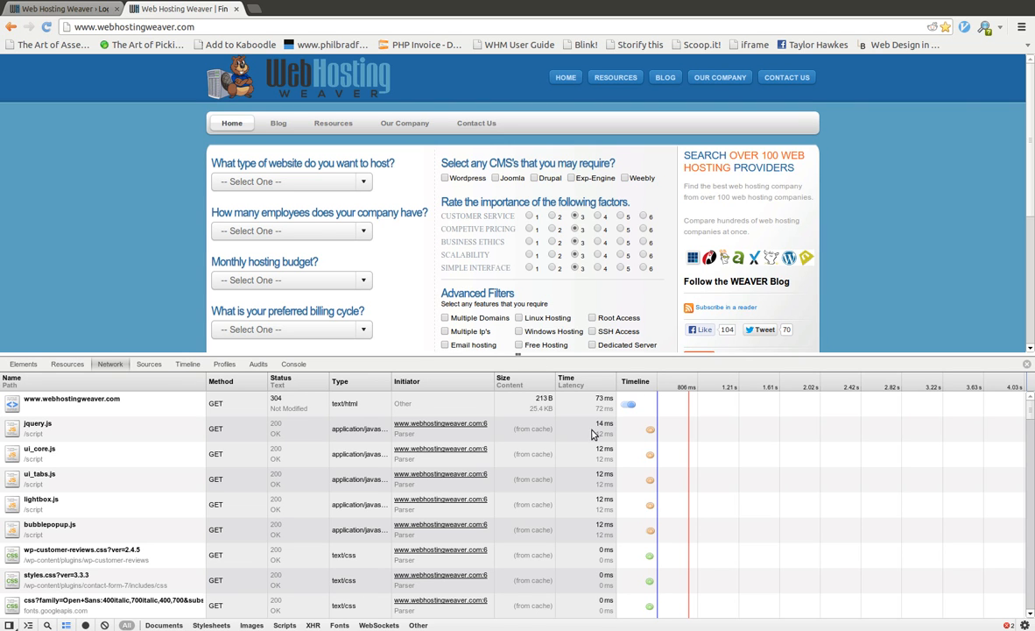
mouse_move(630, 403)
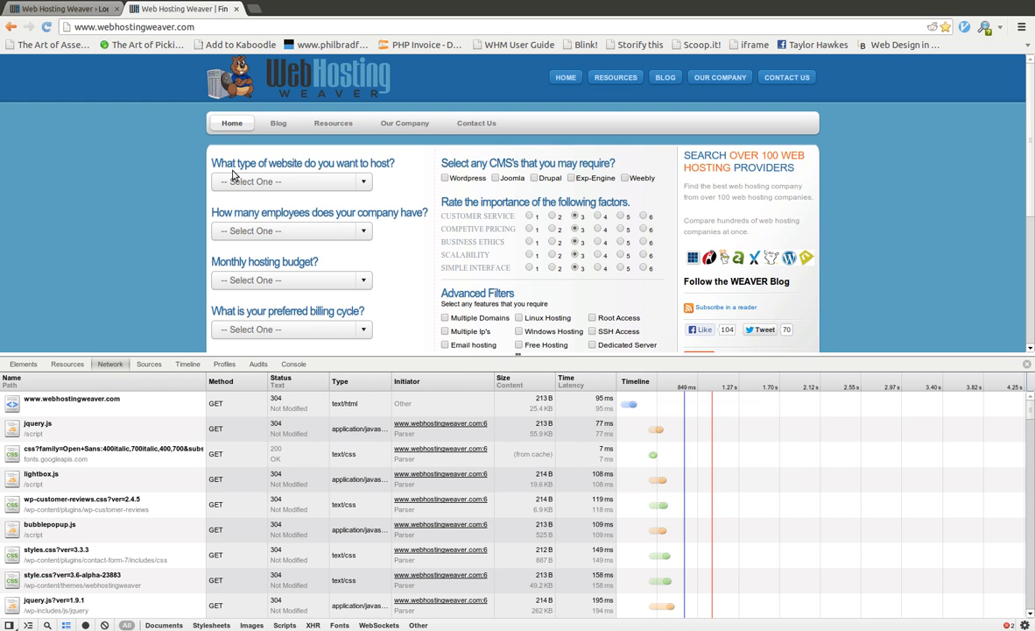
Close DevTools and browse to the Blog page and then the Resources page
click(338, 123)
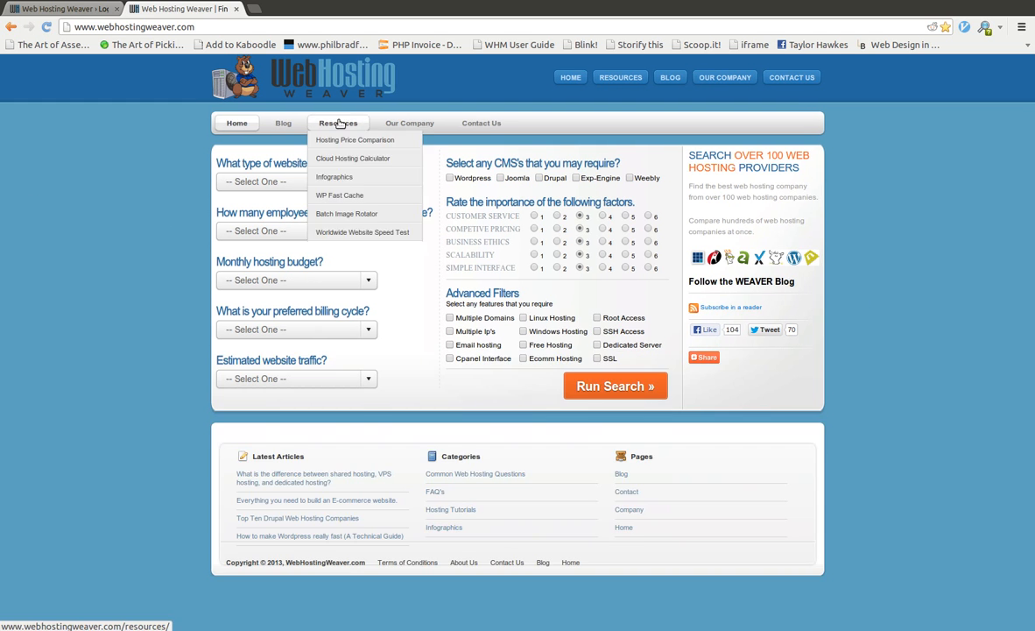
click(284, 123)
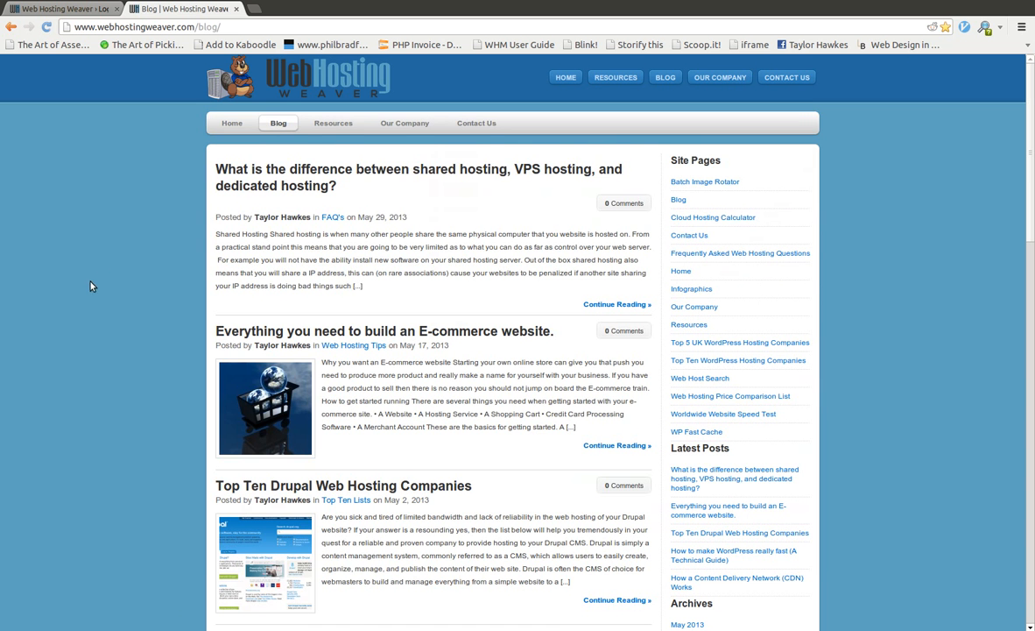
click(333, 122)
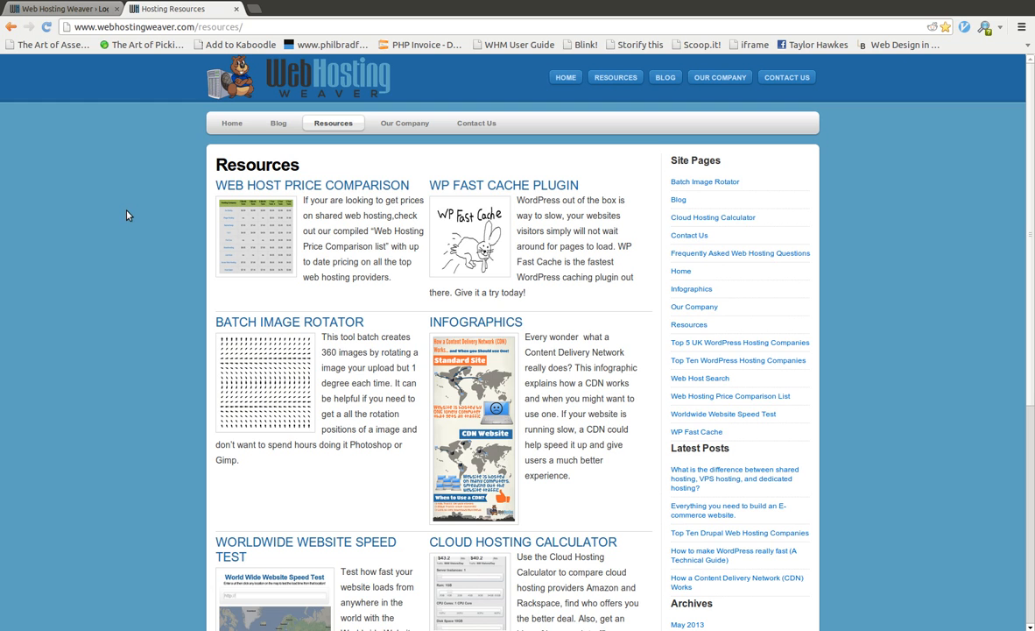